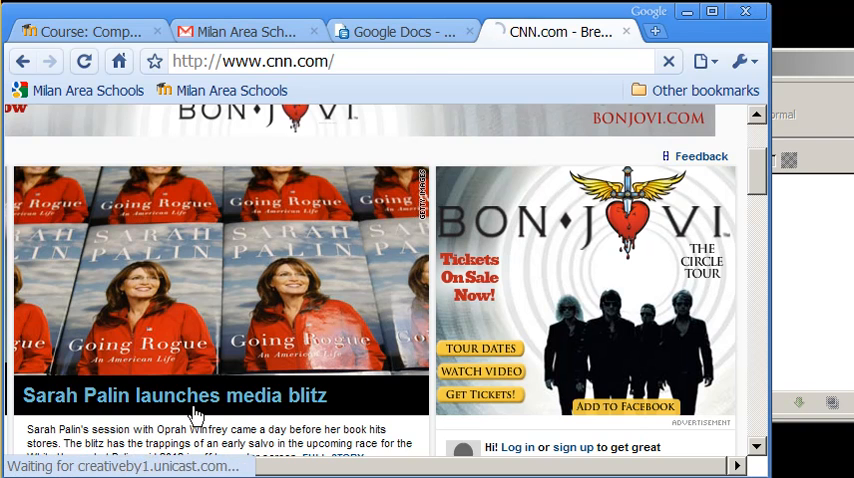
Return to the CNN front page and scroll to the Bon Jovi Circle Tour ad
{"action": "left_click", "coordinate": [180, 396]}
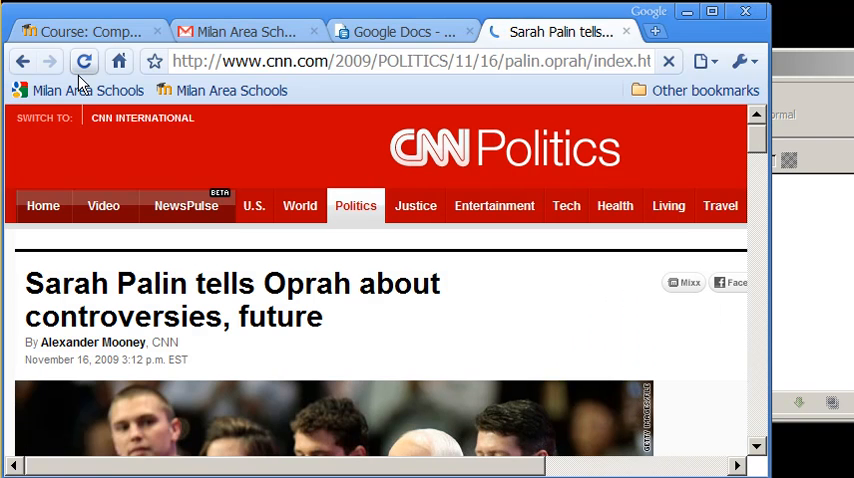
{"action": "left_click", "coordinate": [24, 60]}
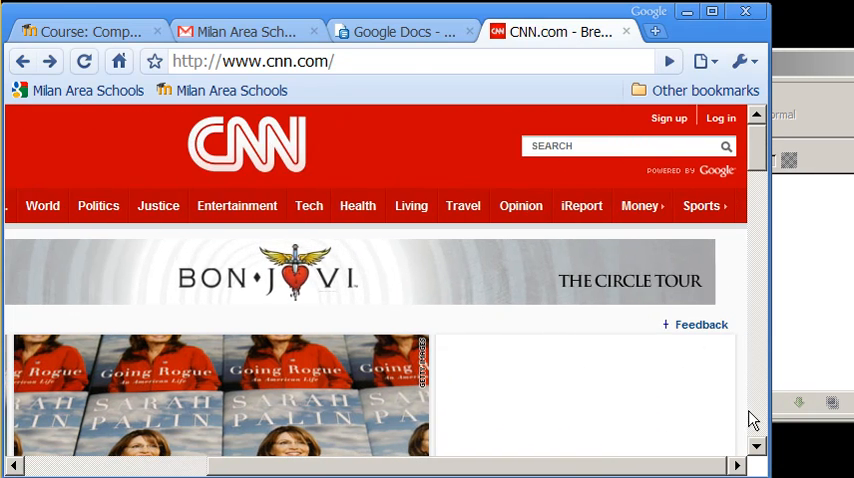
{"action": "scroll", "scroll_direction": "down", "scroll_amount": 3}
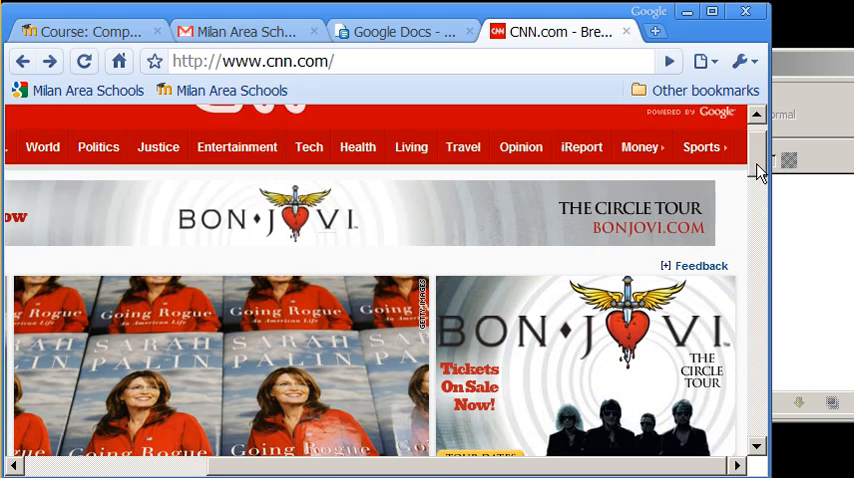
{"action": "scroll", "scroll_direction": "down", "scroll_amount": 3}
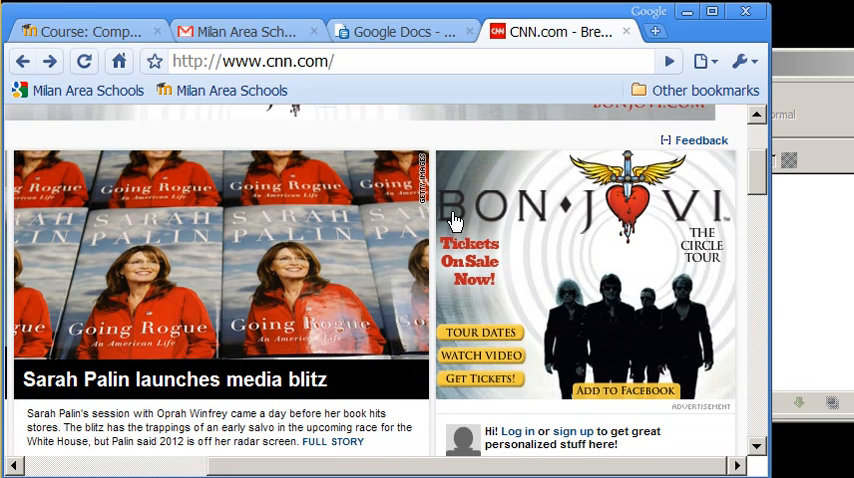
{"action": "mouse_move", "coordinate": [716, 288]}
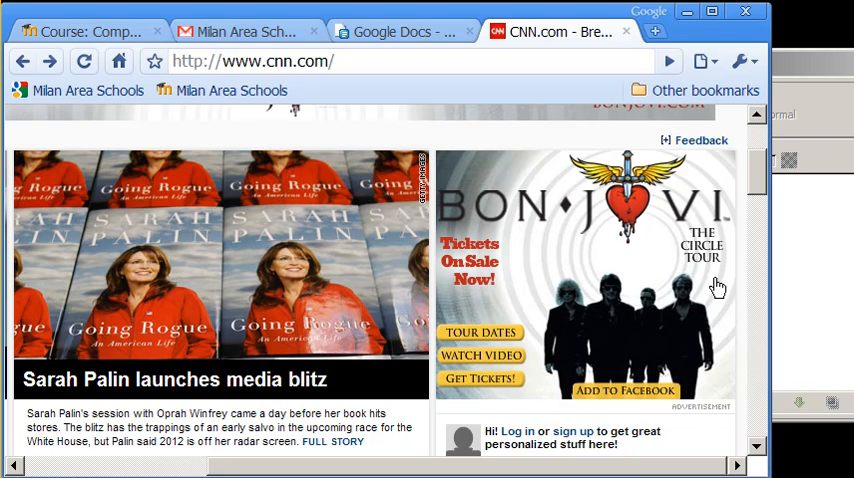
{"action": "mouse_move", "coordinate": [508, 258]}
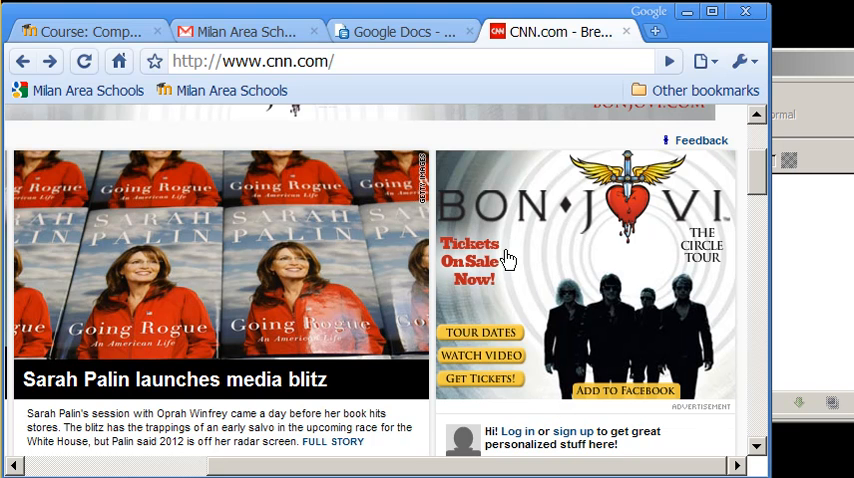
{"action": "mouse_move", "coordinate": [484, 332]}
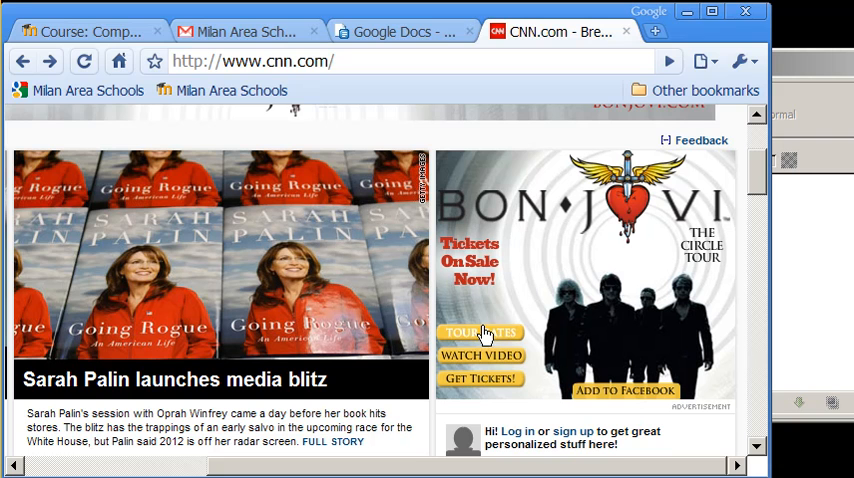
{"action": "mouse_move", "coordinate": [484, 322]}
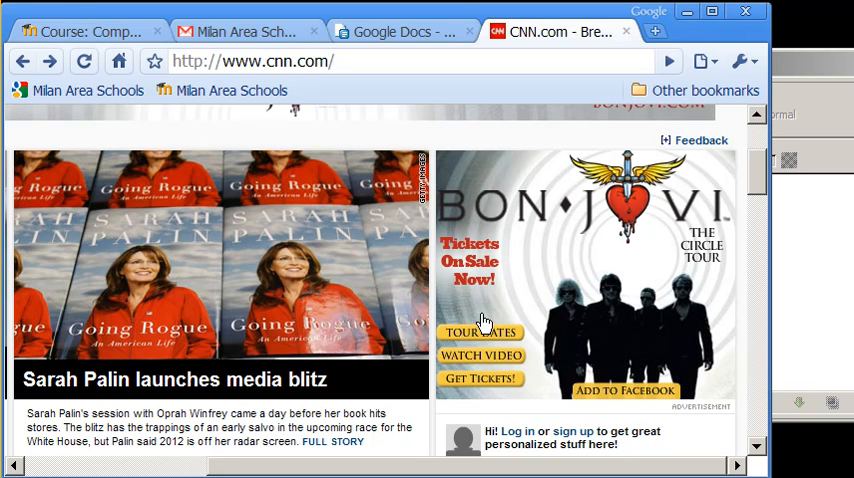
{"action": "mouse_move", "coordinate": [484, 344]}
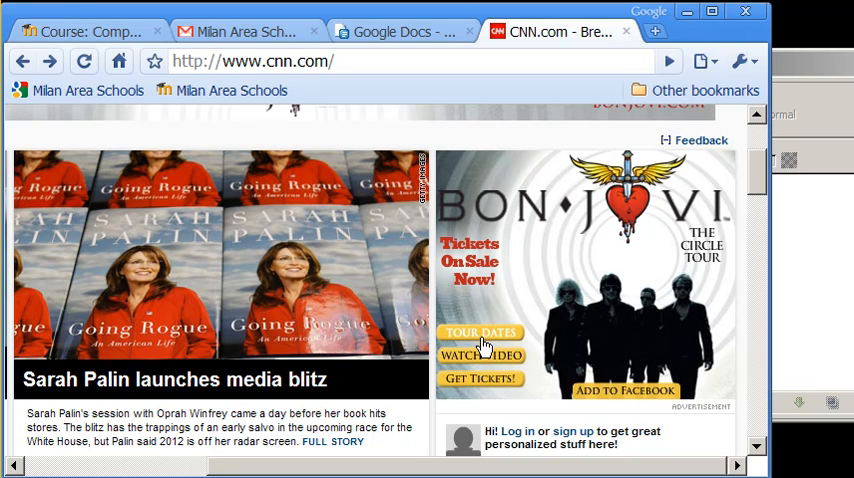
{"action": "mouse_move", "coordinate": [482, 388]}
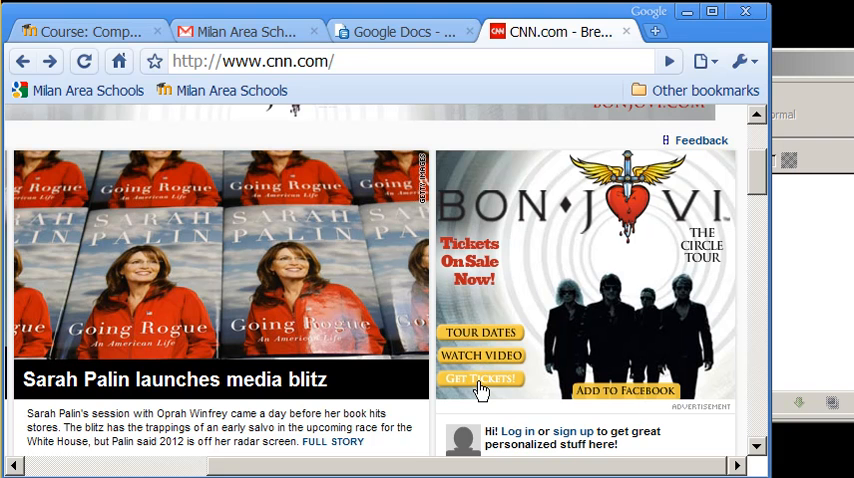
{"action": "mouse_move", "coordinate": [664, 234]}
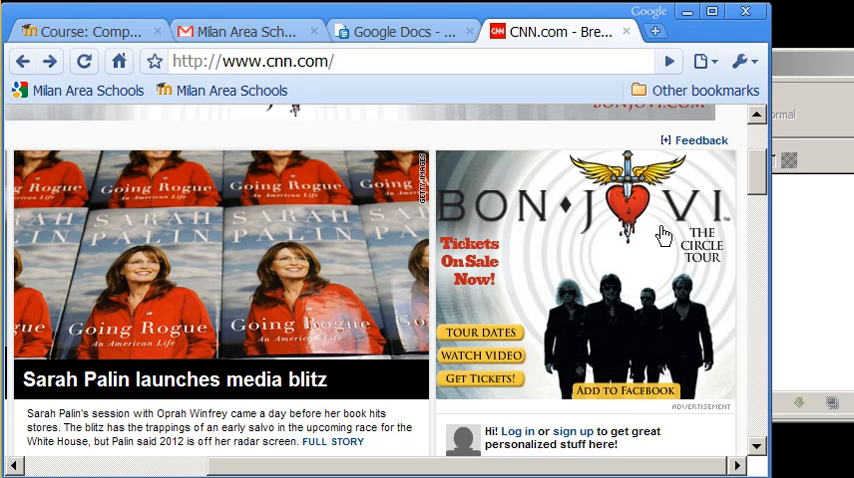
{"action": "mouse_move", "coordinate": [436, 404]}
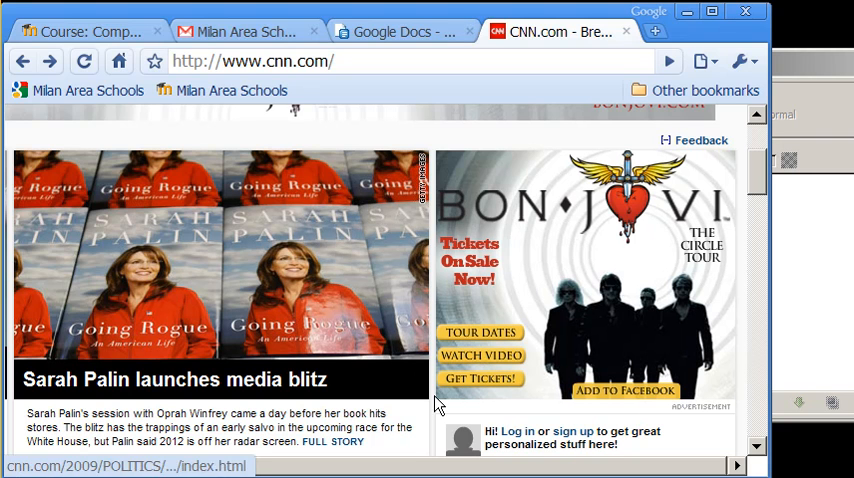
{"action": "mouse_move", "coordinate": [718, 390]}
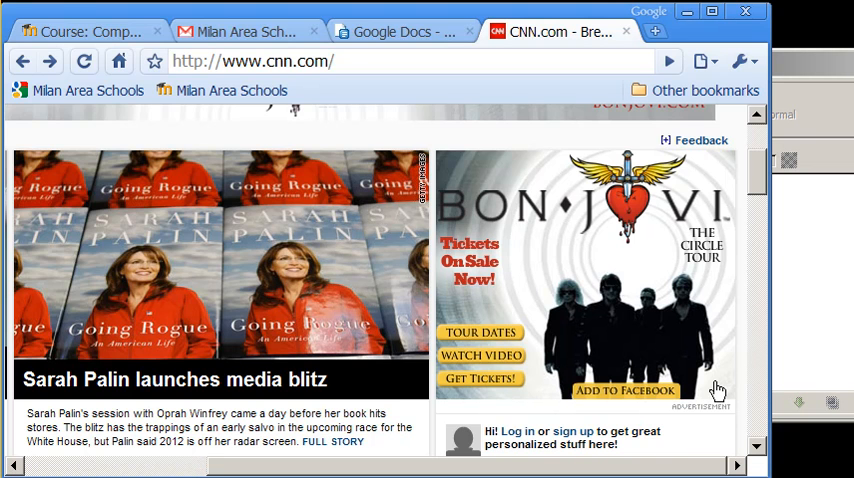
{"action": "scroll", "scroll_direction": "up", "scroll_amount": 3}
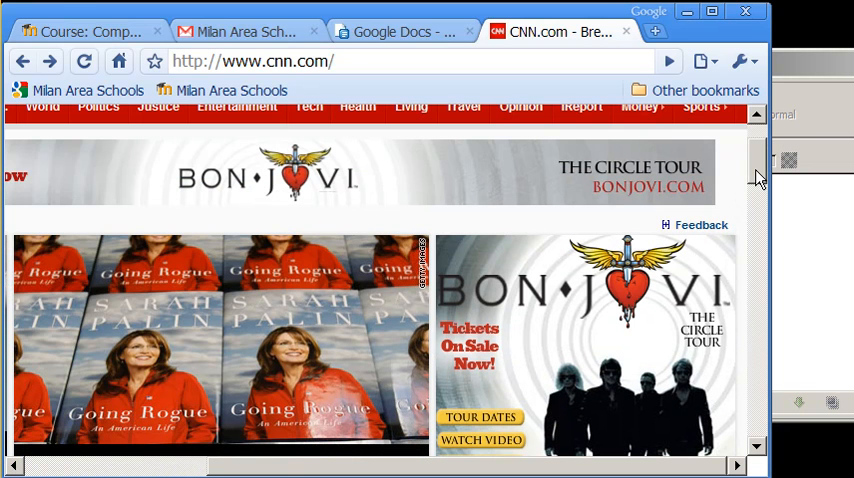
{"action": "scroll", "scroll_direction": "down", "scroll_amount": 3}
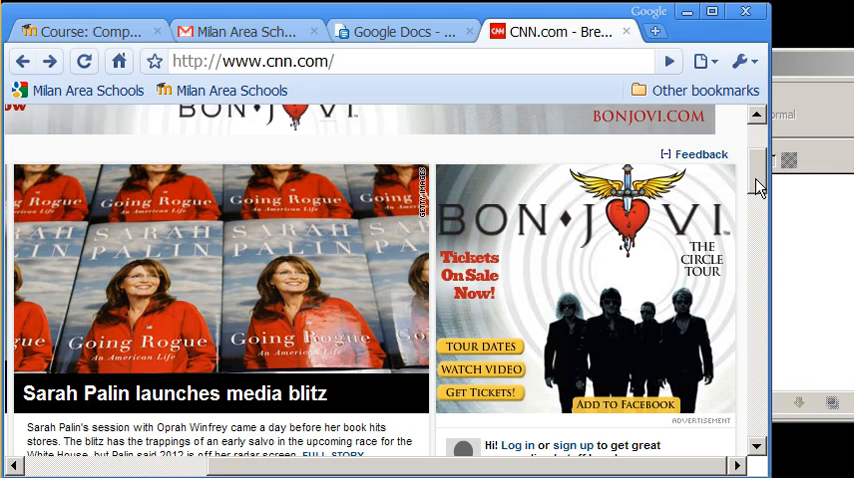
{"action": "mouse_move", "coordinate": [436, 210]}
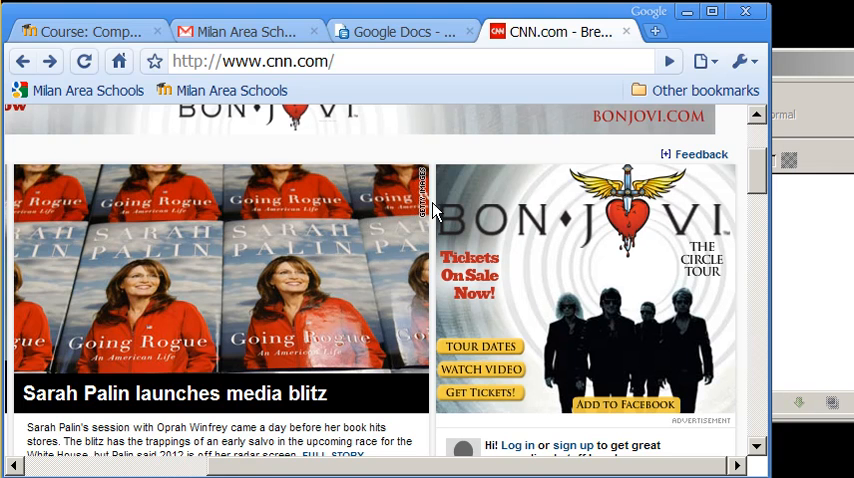
{"action": "mouse_move", "coordinate": [530, 216]}
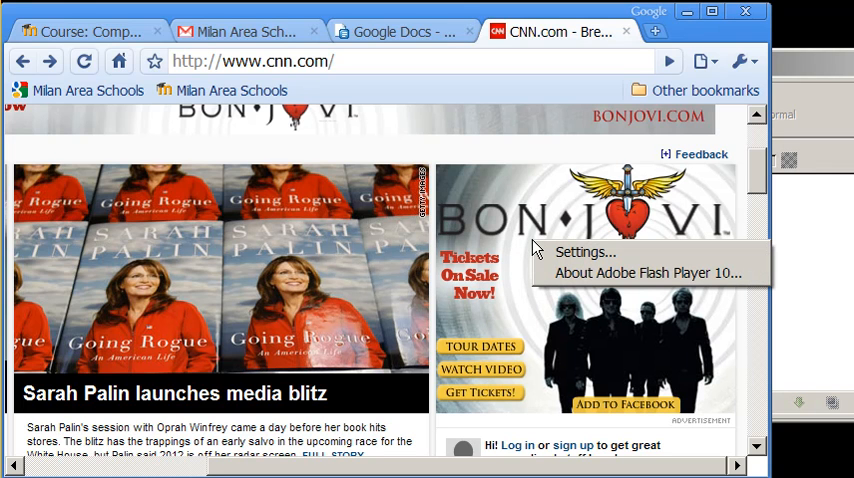
{"action": "mouse_move", "coordinate": [548, 164]}
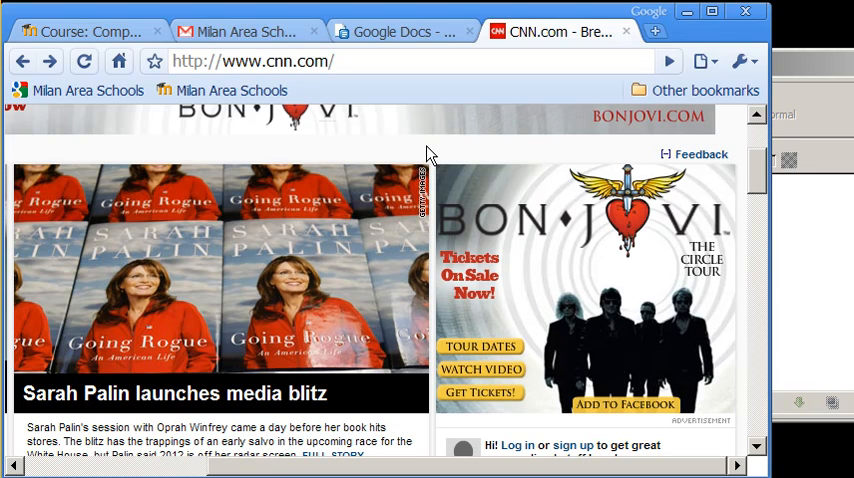
{"action": "mouse_move", "coordinate": [232, 20]}
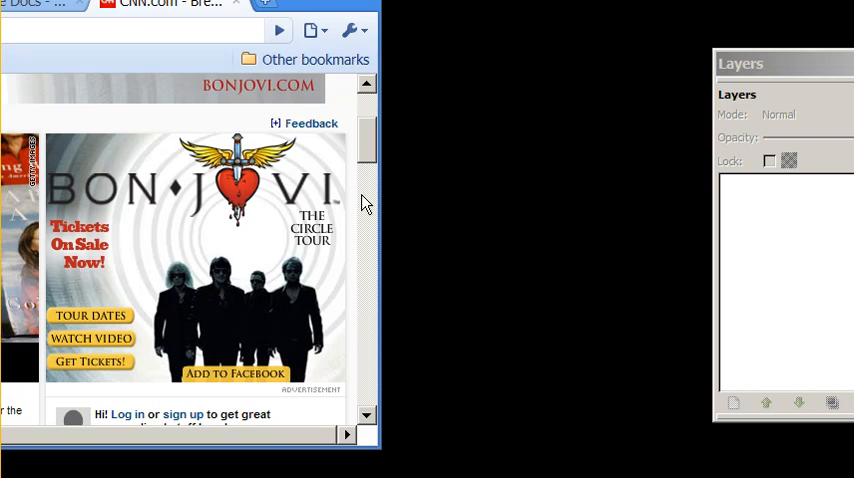
{"action": "mouse_move", "coordinate": [424, 272]}
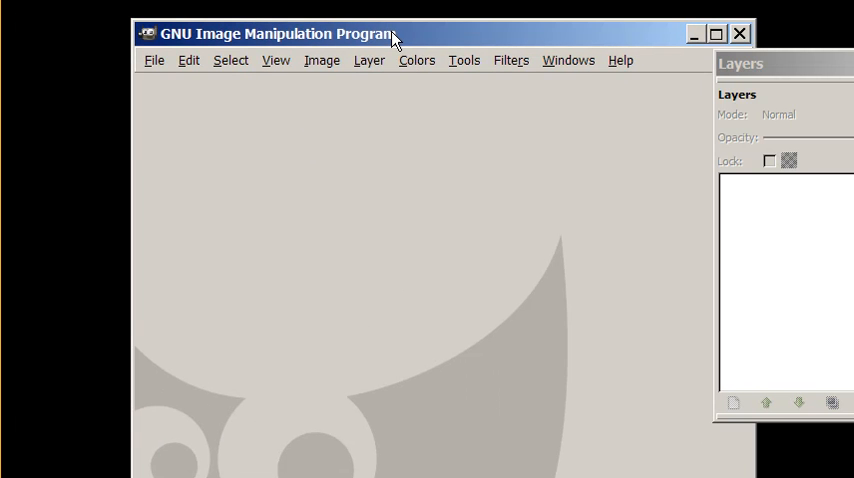
Create a new blank 1200×800 image via File > New and adjust the canvas zoom
{"action": "left_click", "coordinate": [154, 60]}
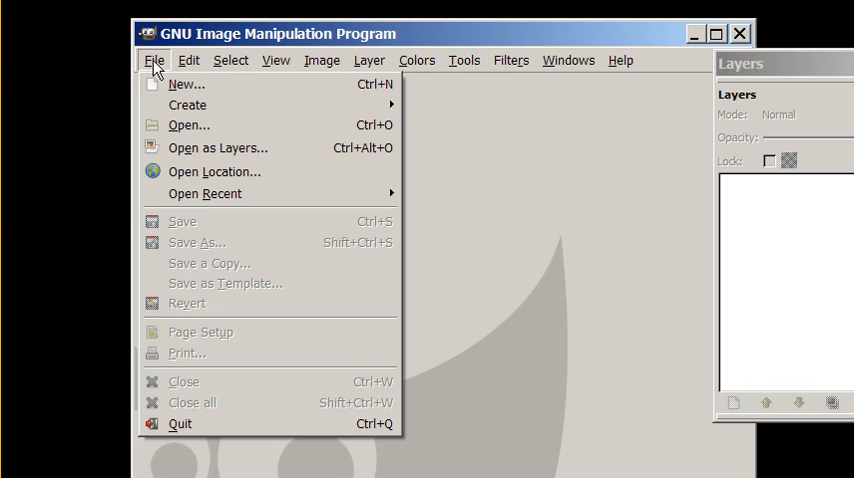
{"action": "left_click", "coordinate": [186, 84]}
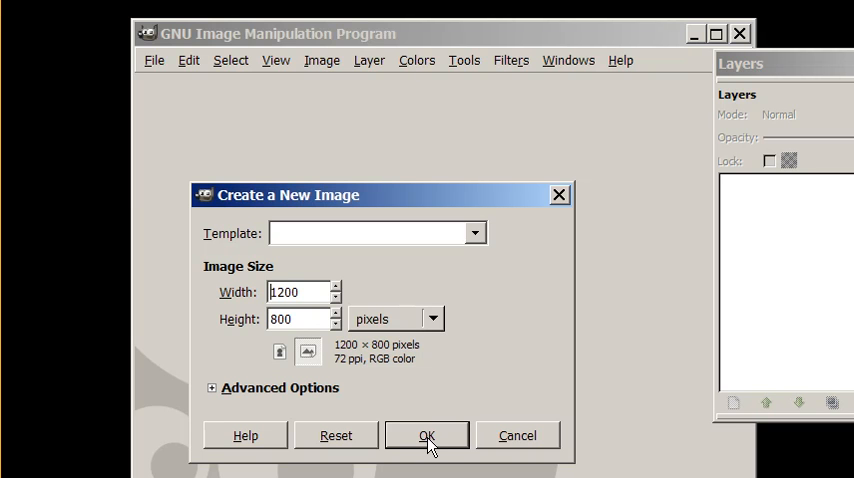
{"action": "left_click", "coordinate": [426, 436]}
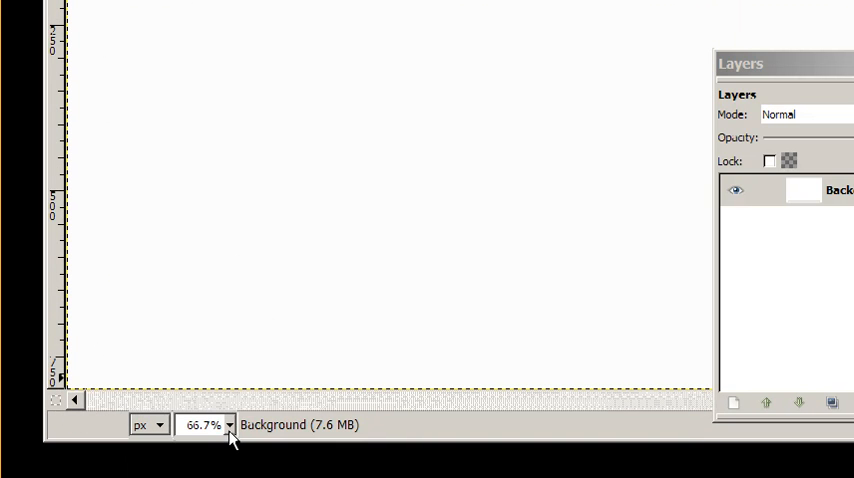
{"action": "left_click", "coordinate": [228, 424]}
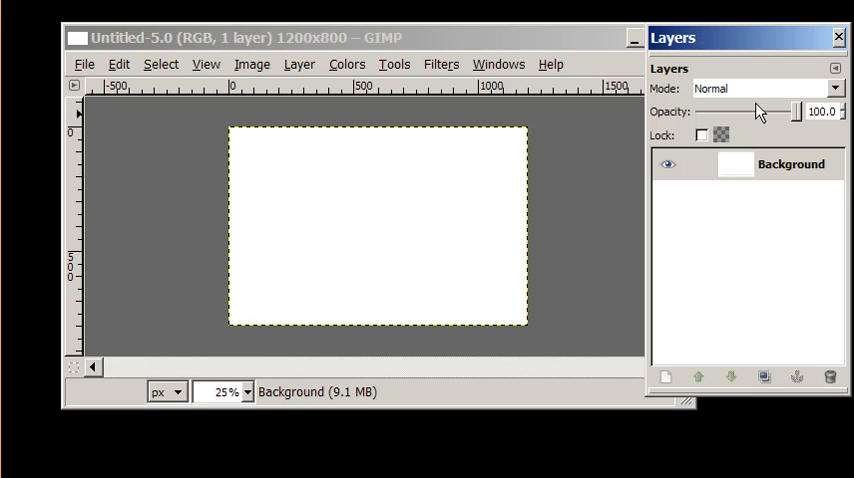
{"action": "mouse_move", "coordinate": [520, 296]}
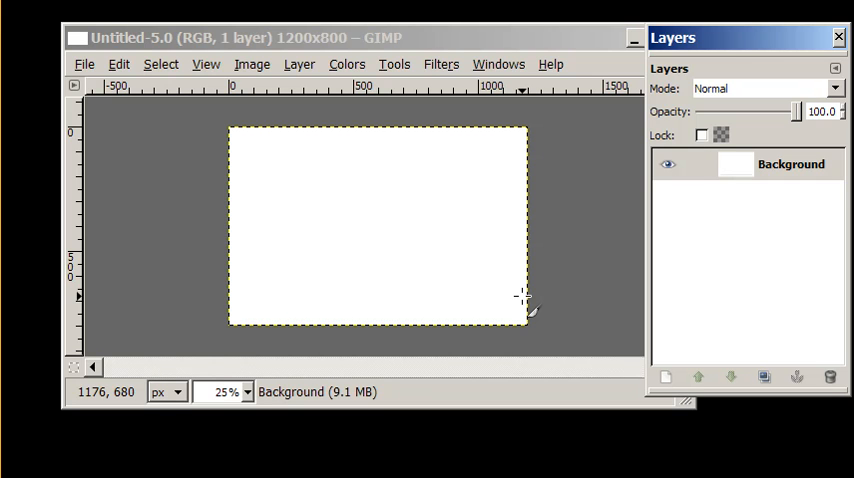
{"action": "mouse_move", "coordinate": [490, 188]}
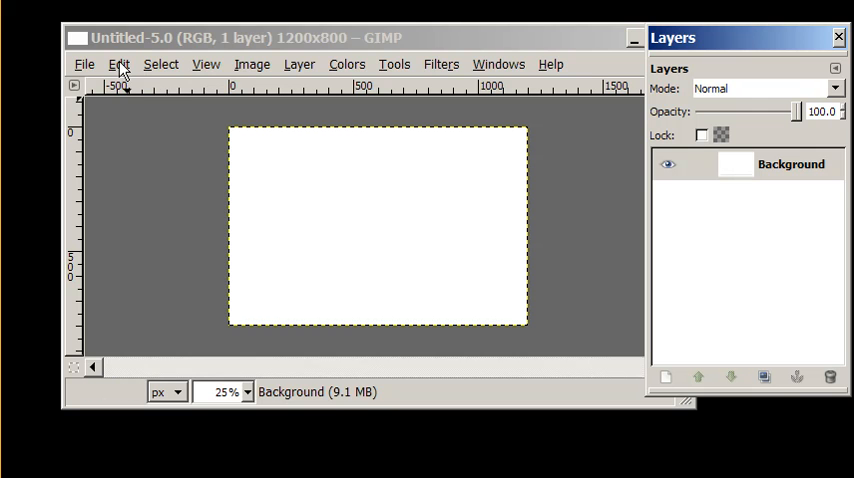
Paste the CNN screenshot as a floating selection and zoom to 50%
{"action": "left_click", "coordinate": [118, 64]}
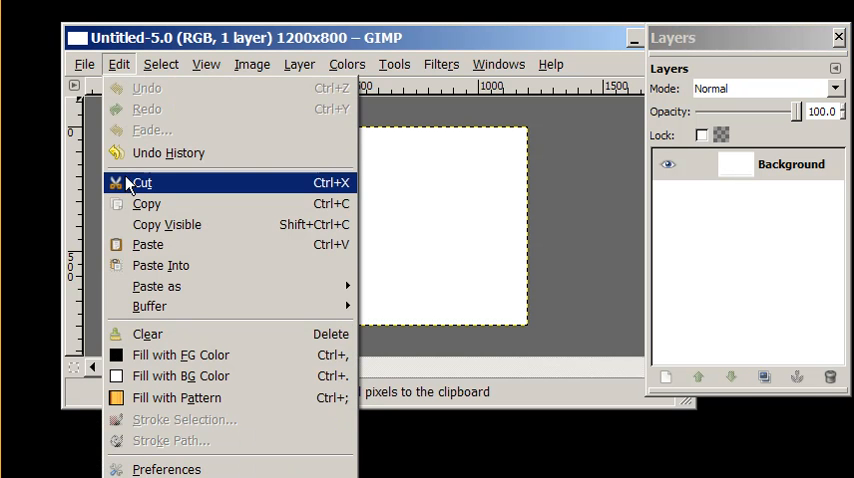
{"action": "mouse_move", "coordinate": [148, 244]}
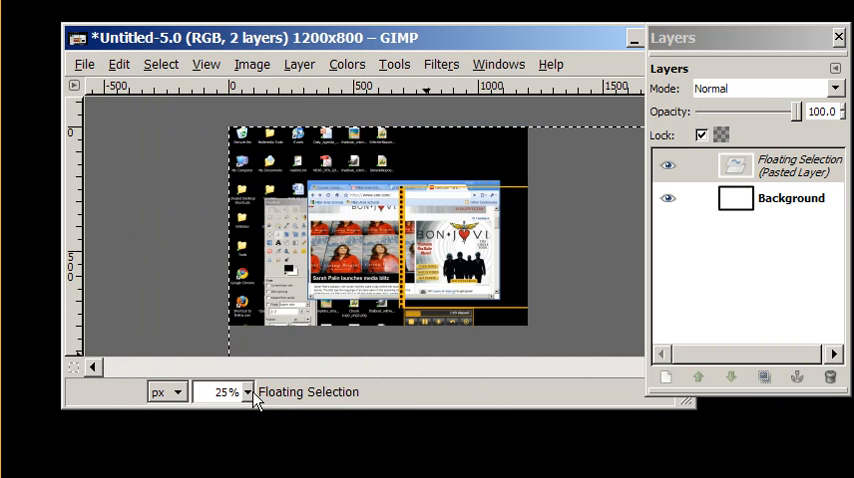
{"action": "left_click", "coordinate": [244, 392]}
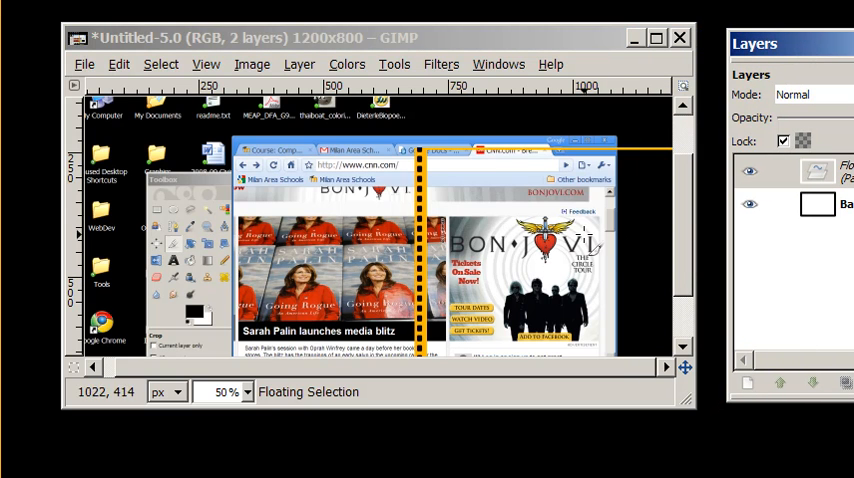
{"action": "mouse_move", "coordinate": [448, 248]}
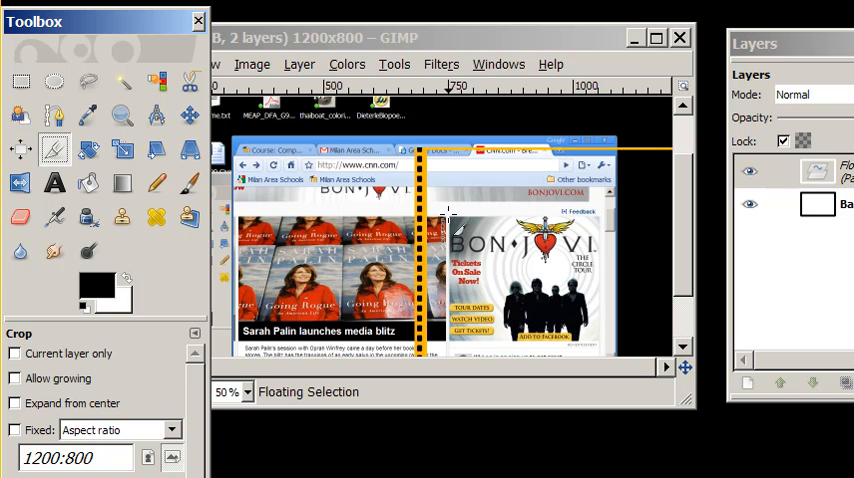
Draw a crop rectangle around the Bon Jovi ad and adjust its corner to fit
{"action": "left_click_drag", "start_coordinate": [450, 216], "coordinate": [588, 348]}
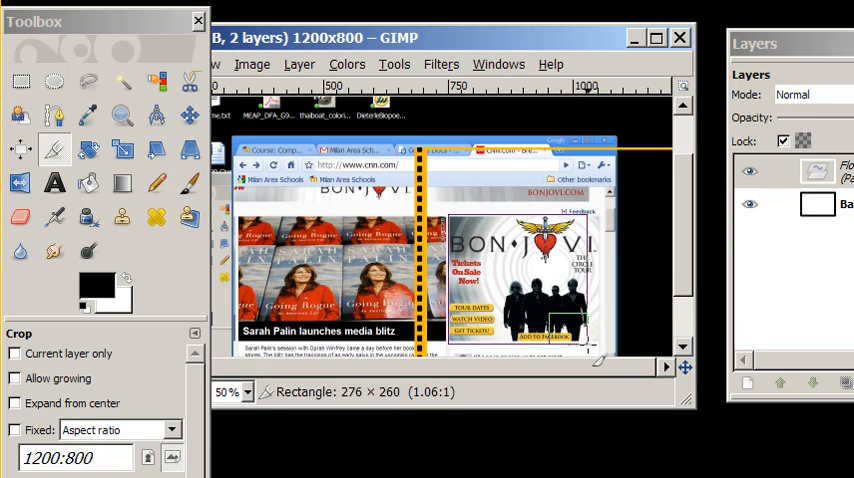
{"action": "left_click_drag", "start_coordinate": [592, 322], "coordinate": [610, 350]}
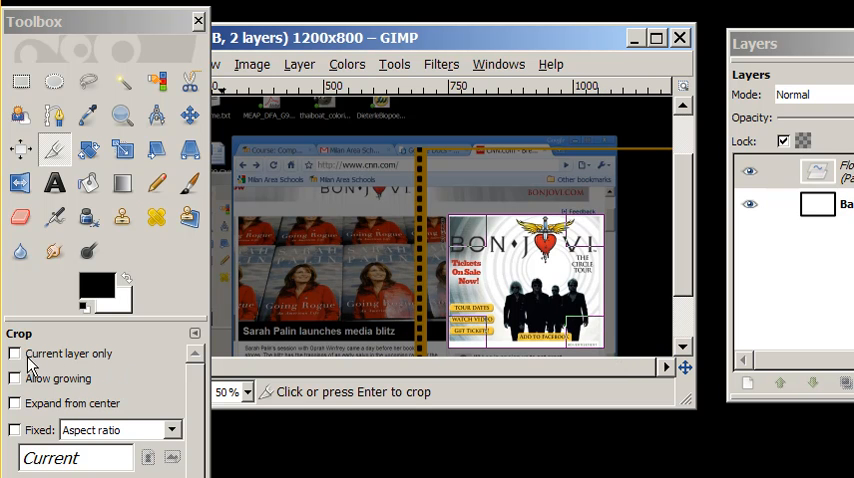
{"action": "mouse_move", "coordinate": [148, 364]}
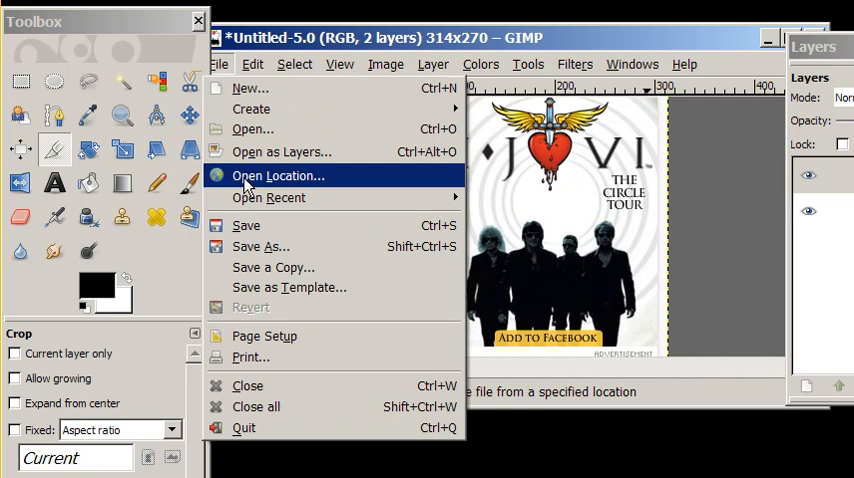
{"action": "mouse_move", "coordinate": [250, 256]}
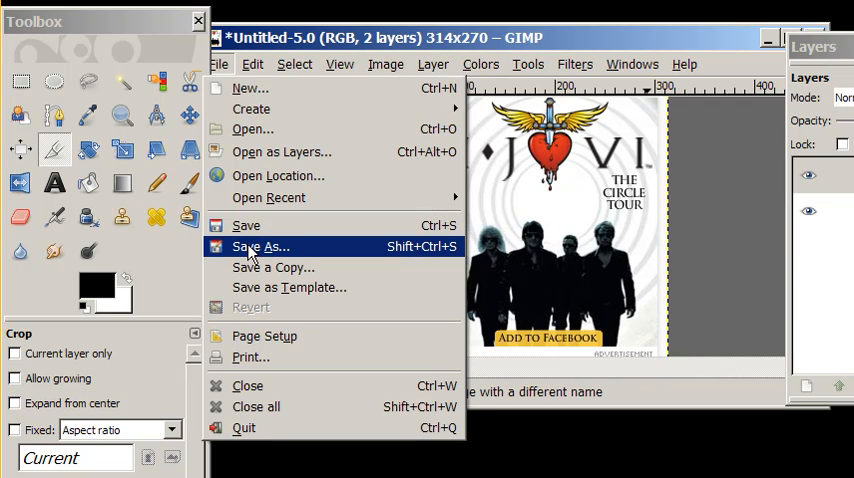
Name the image bonjovi.png in the Save As dialog and confirm the save
{"action": "left_click", "coordinate": [260, 246]}
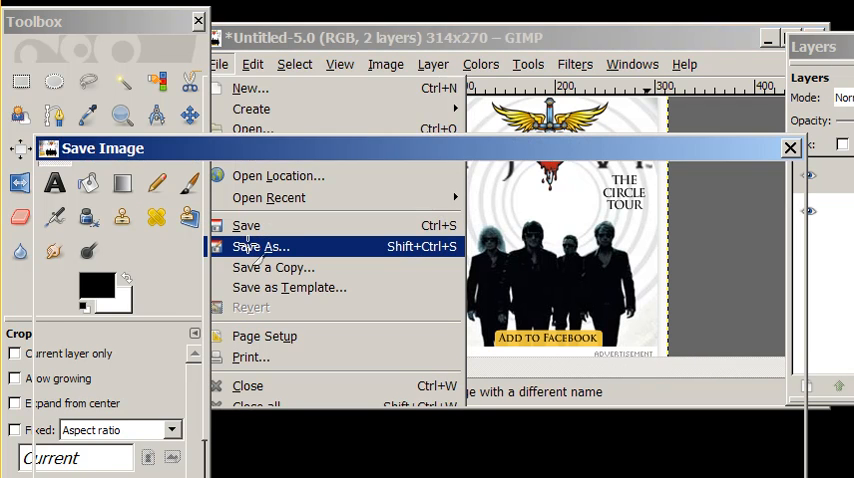
{"action": "left_click", "coordinate": [260, 246]}
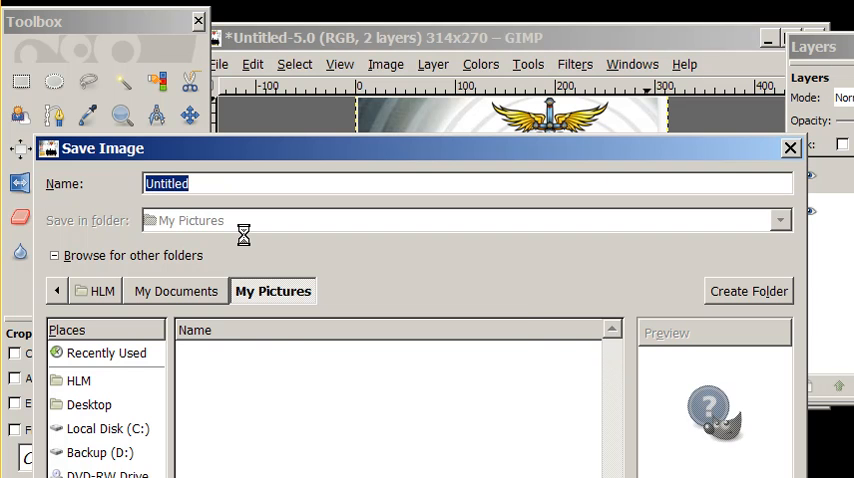
{"action": "type", "text": "bon"}
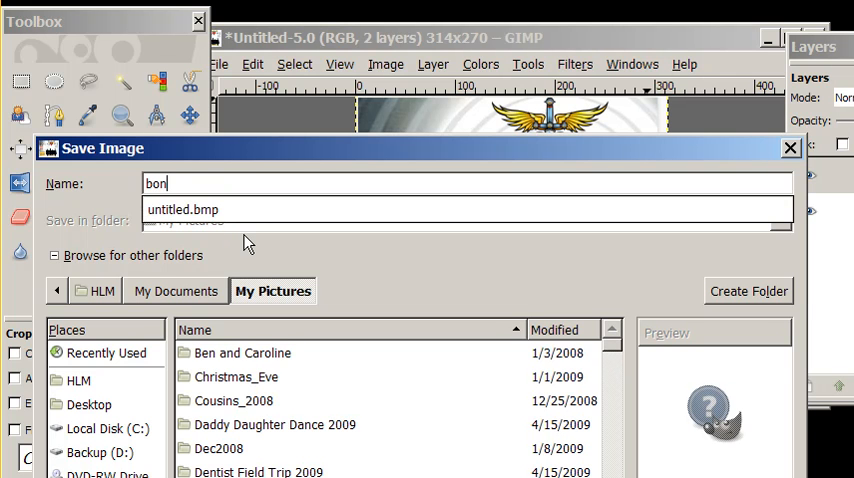
{"action": "type", "text": "jovi"}
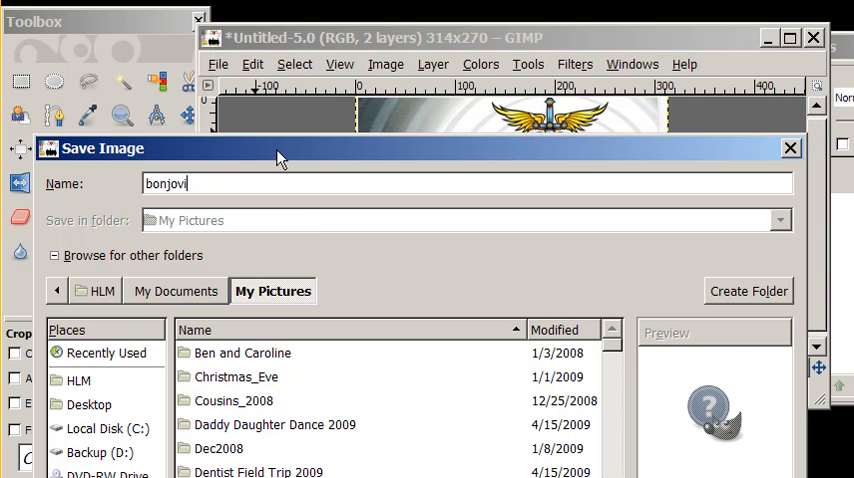
{"action": "left_click_drag", "start_coordinate": [280, 148], "coordinate": [344, 336]}
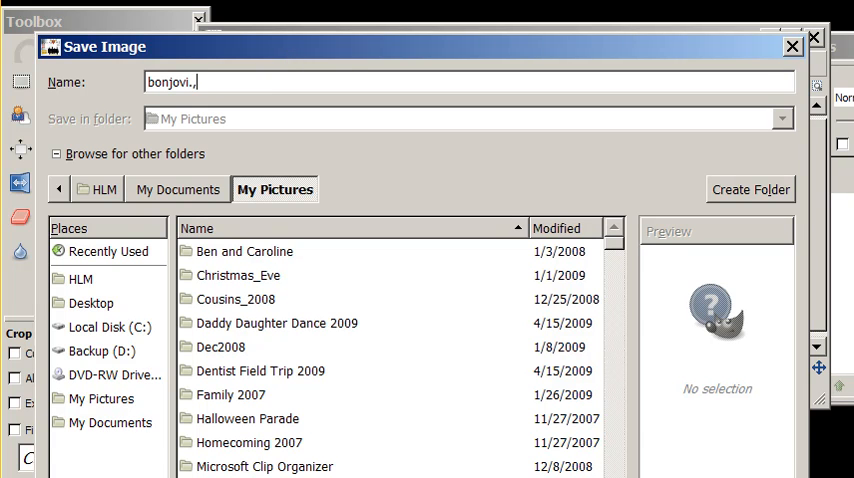
{"action": "type", "text": "p"}
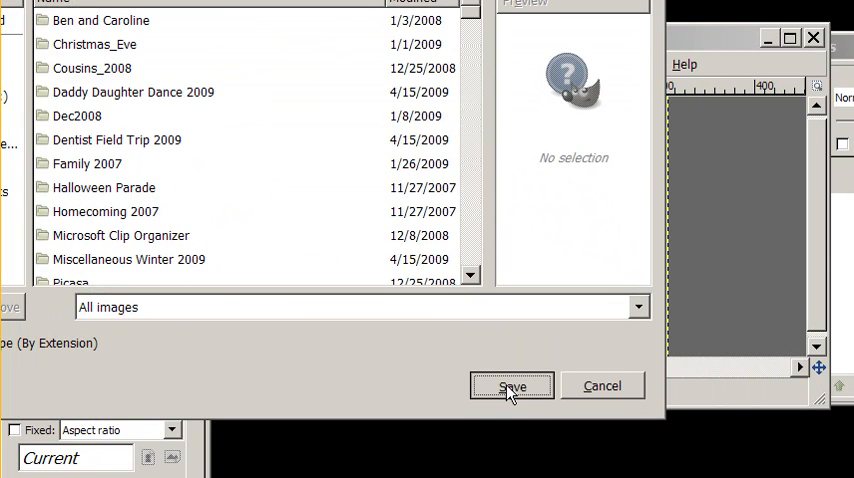
{"action": "left_click", "coordinate": [512, 386]}
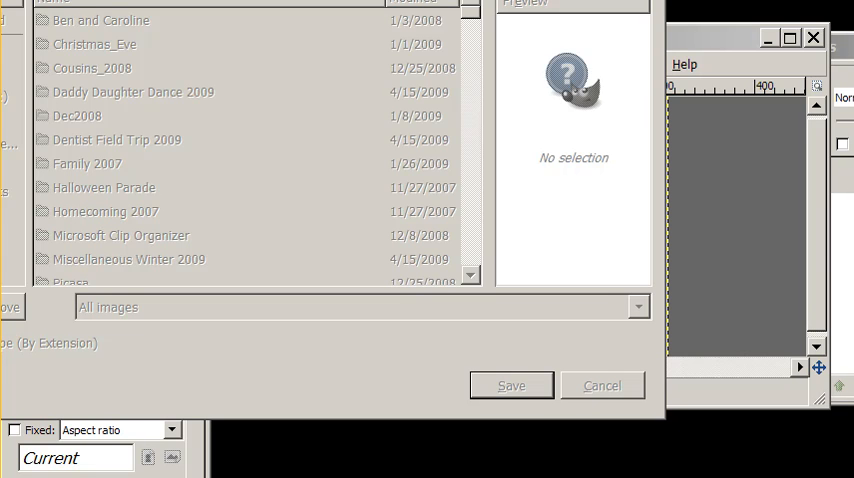
Export with visible layers merged and accept the default PNG options to finish saving
{"action": "left_click", "coordinate": [512, 384]}
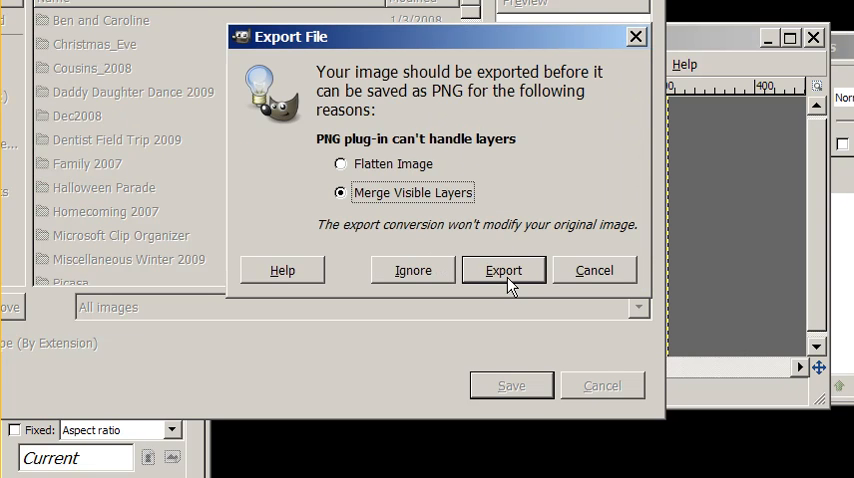
{"action": "left_click", "coordinate": [504, 270]}
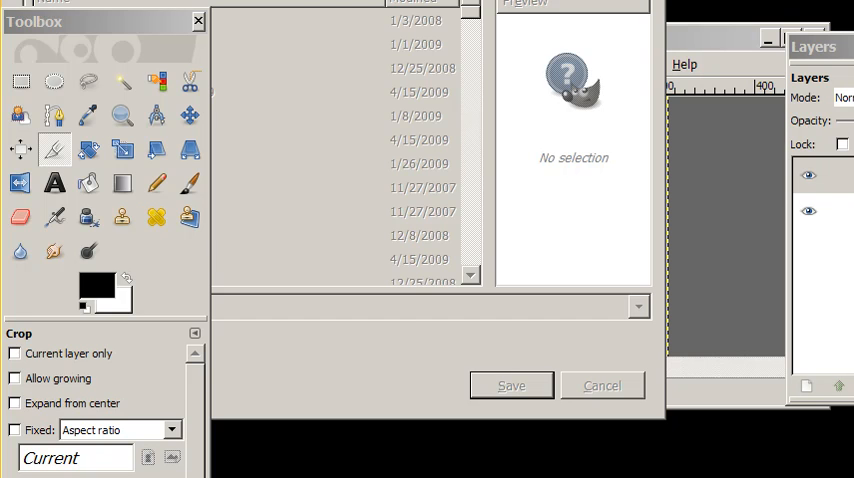
{"action": "left_click", "coordinate": [512, 384]}
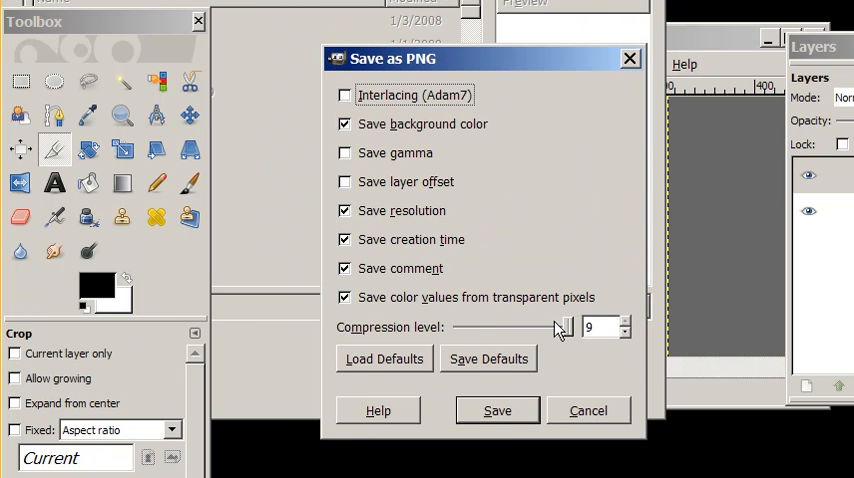
{"action": "left_click", "coordinate": [496, 410]}
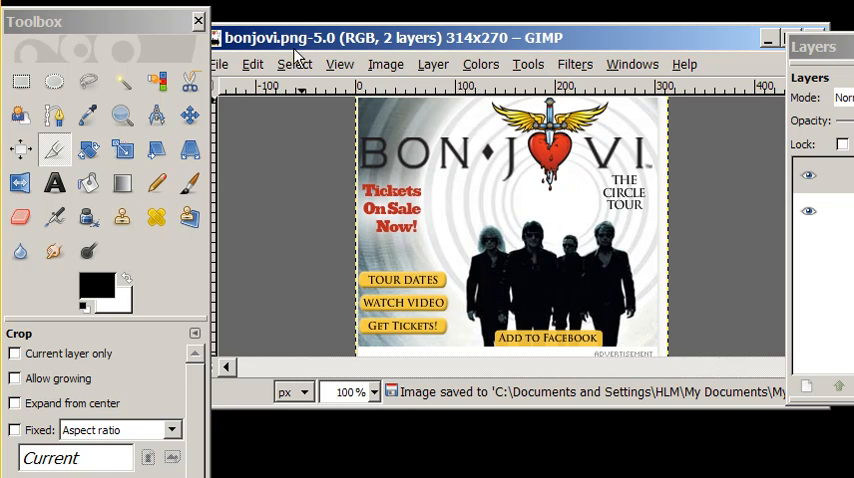
{"action": "mouse_move", "coordinate": [186, 38]}
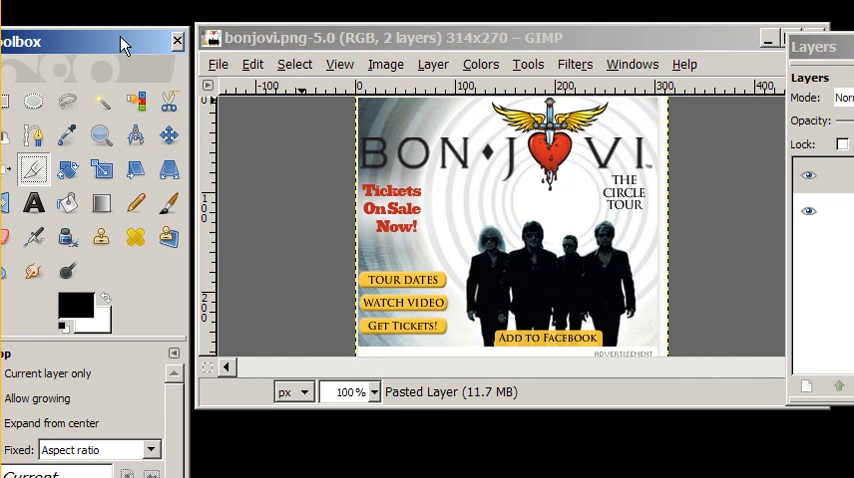
{"action": "mouse_move", "coordinate": [224, 156]}
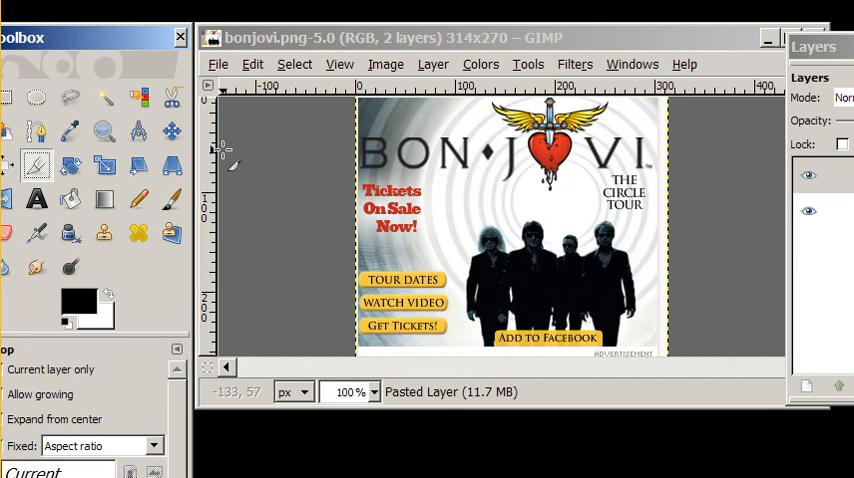